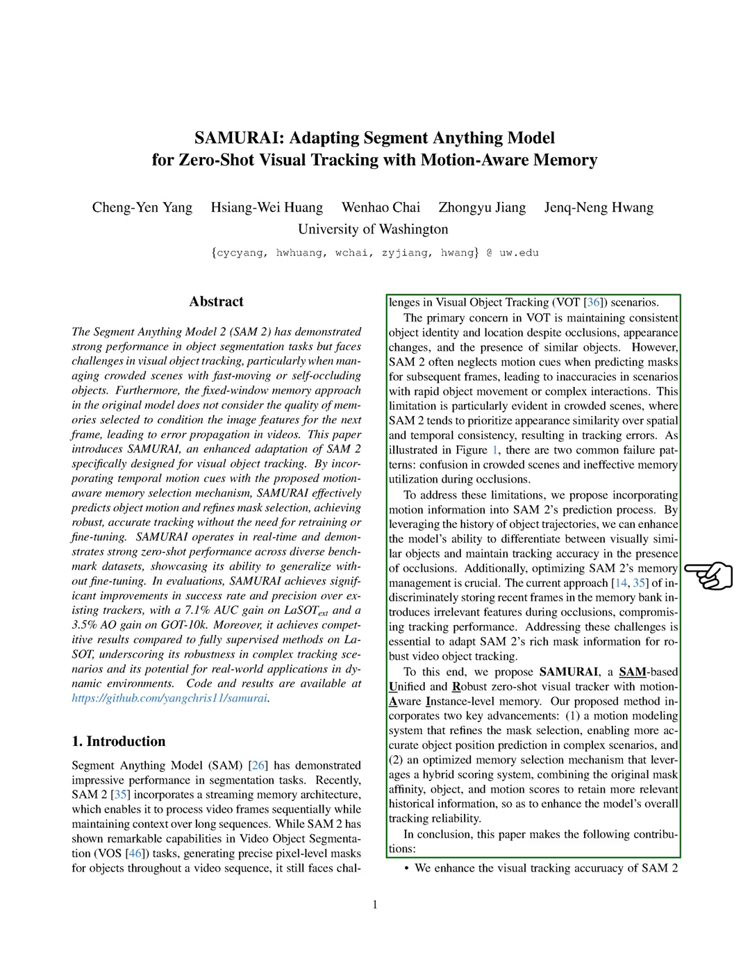
pyautogui.scroll(-3)
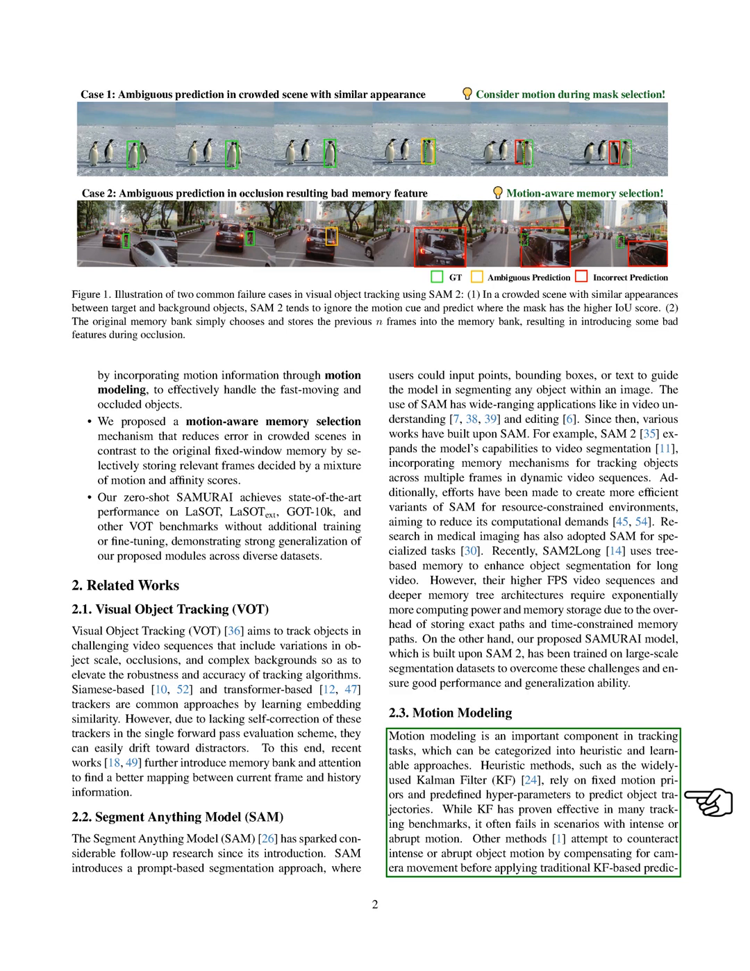
pyautogui.scroll(-3)
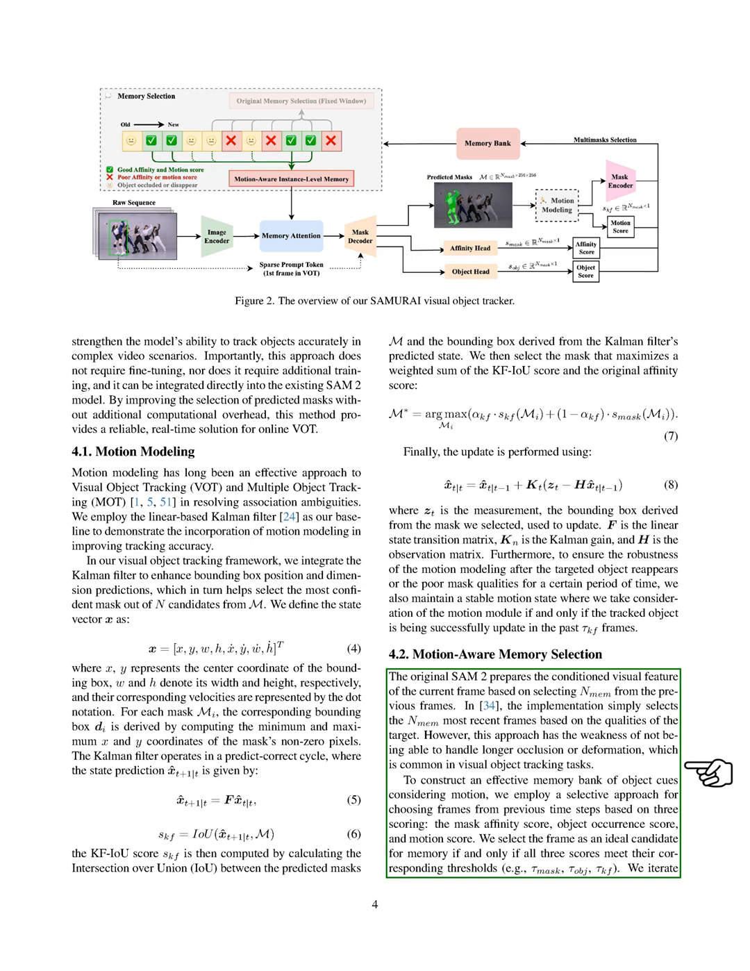
pyautogui.scroll(-3)
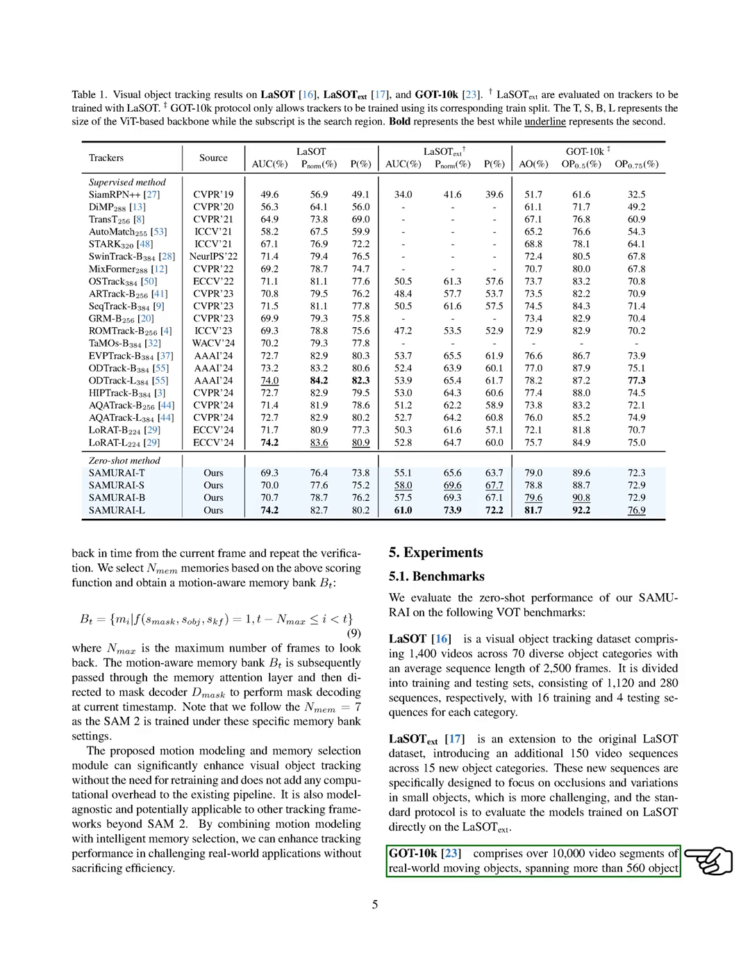
pyautogui.scroll(-3)
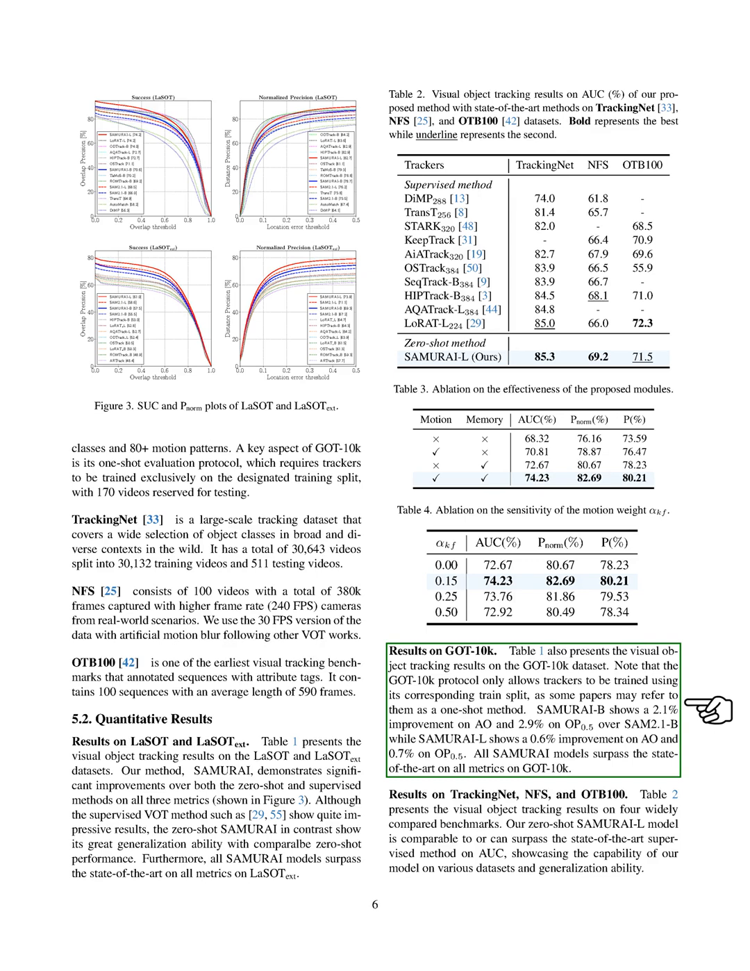
pyautogui.scroll(-3)
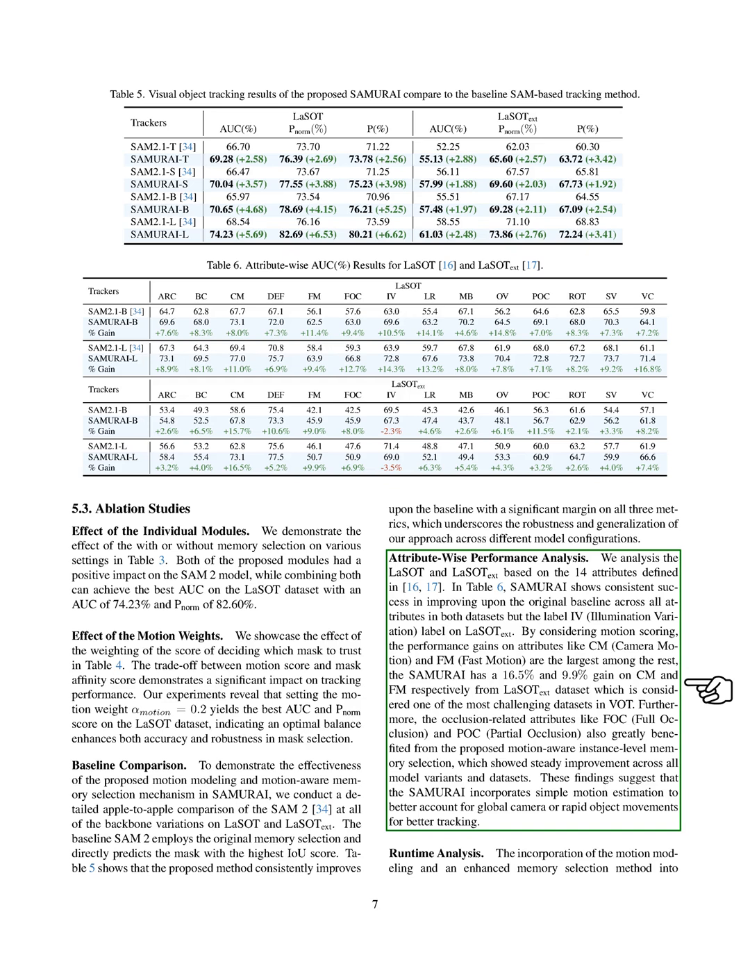
pyautogui.scroll(-3)
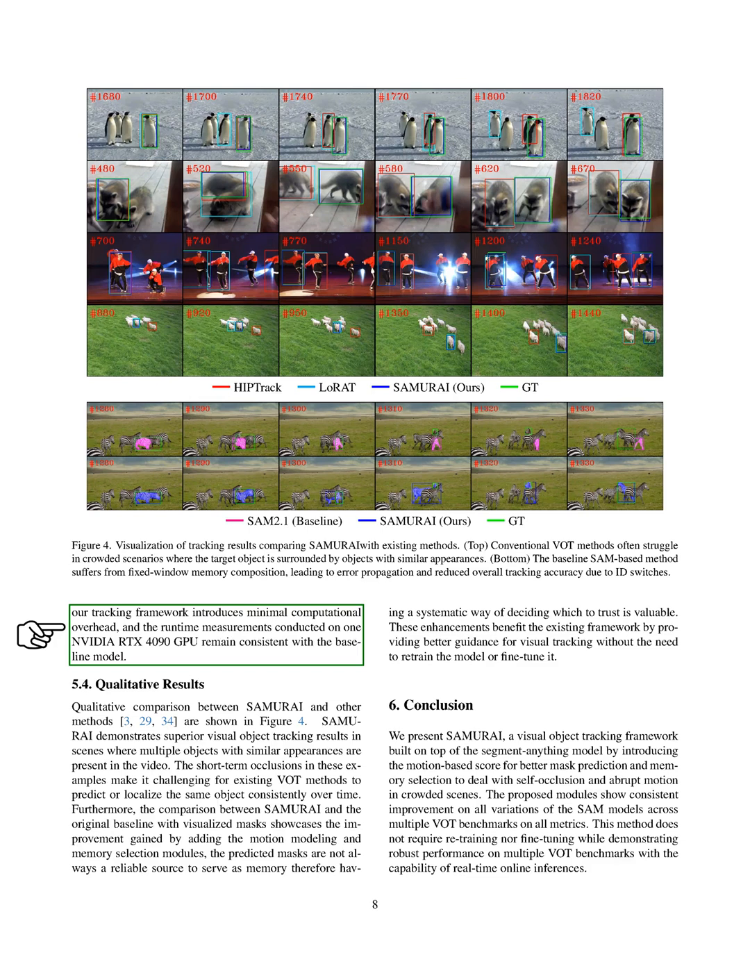